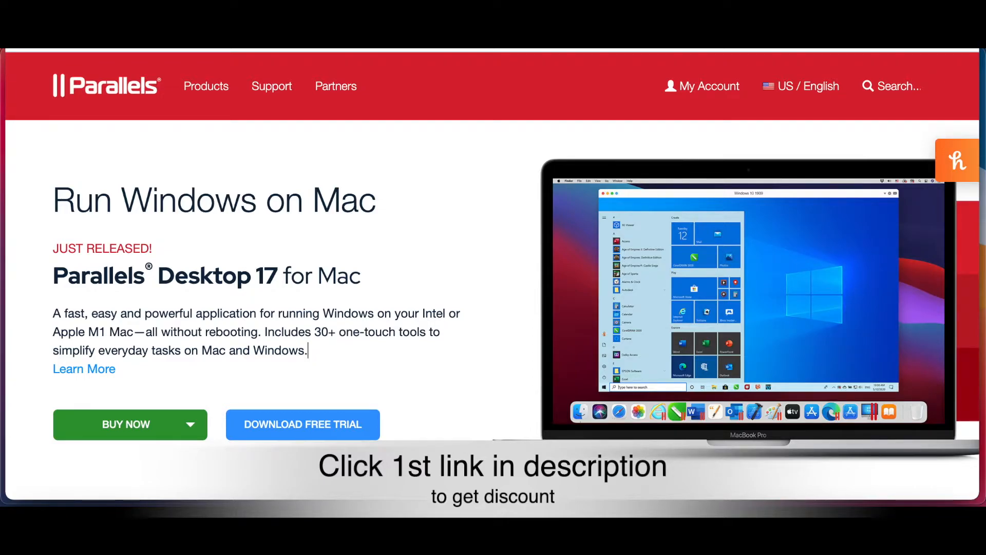
scroll("up", 3)
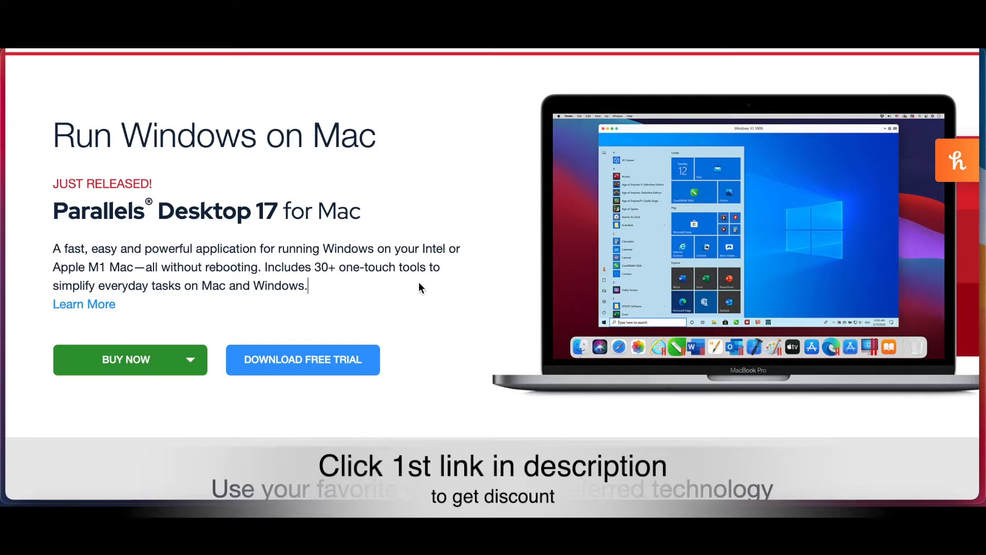
scroll("up", 3)
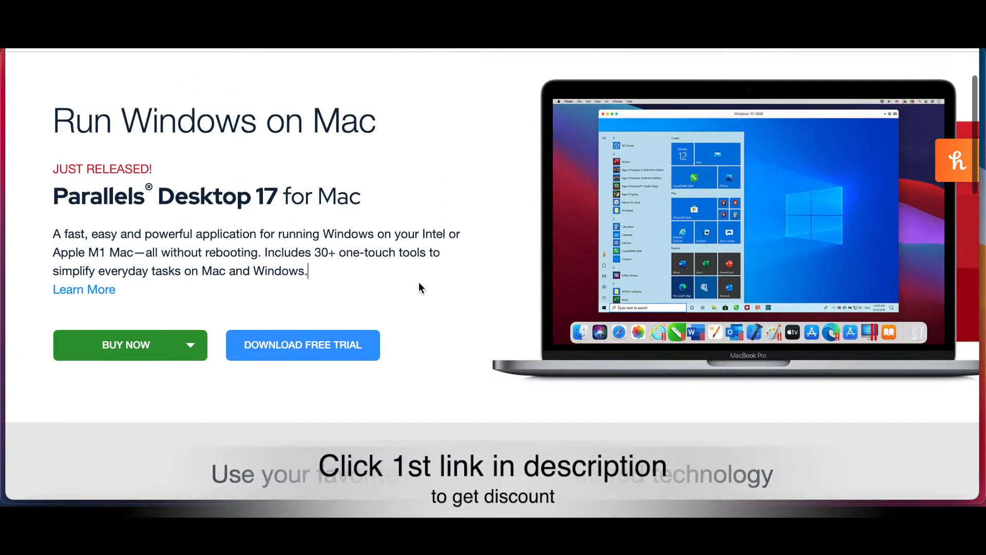
scroll("down", 3)
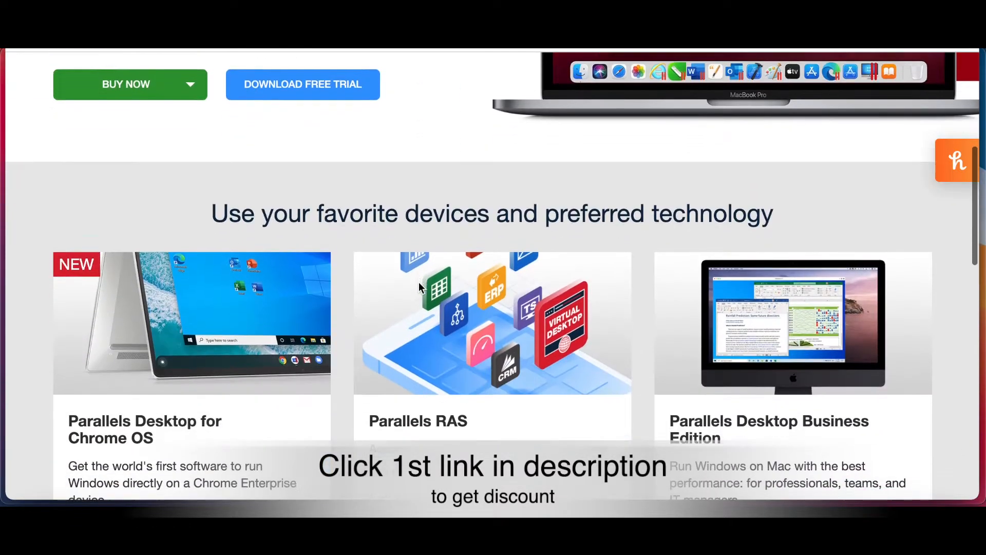
scroll("down", 3)
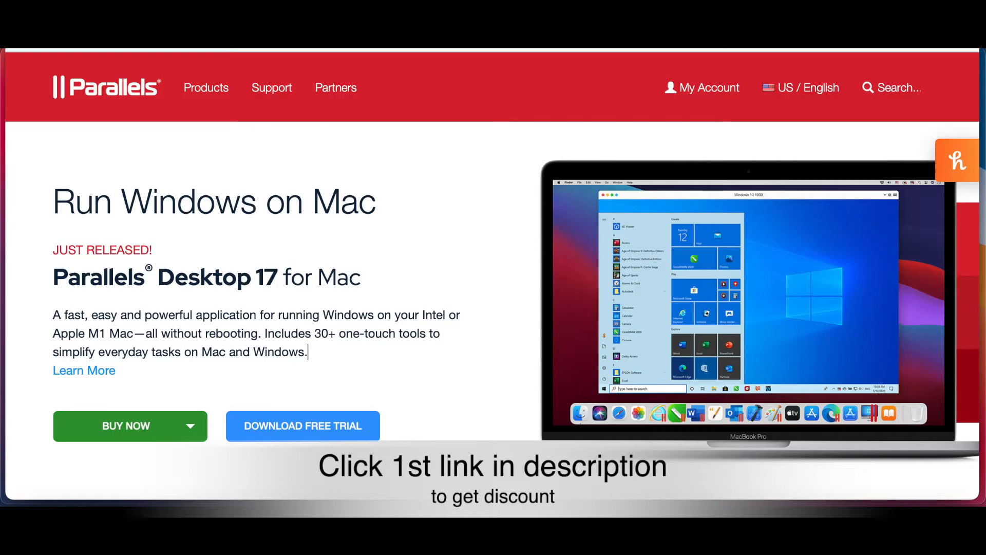
scroll("down", 3)
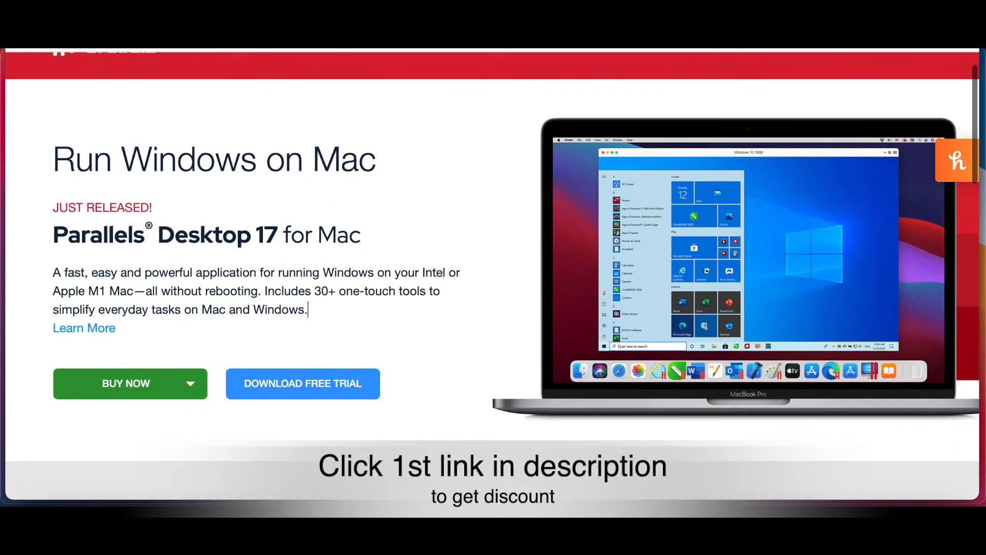
scroll("down", 3)
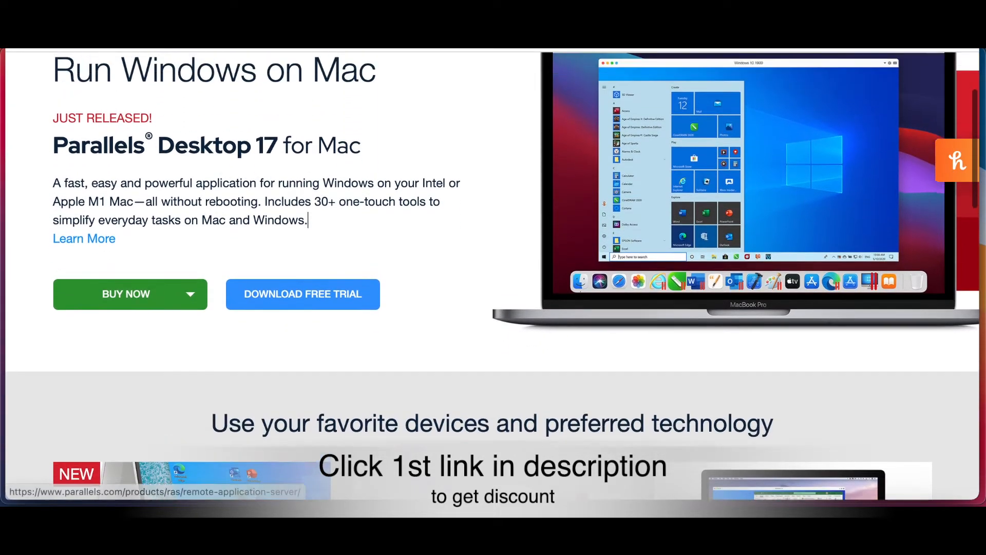
scroll("up", 3)
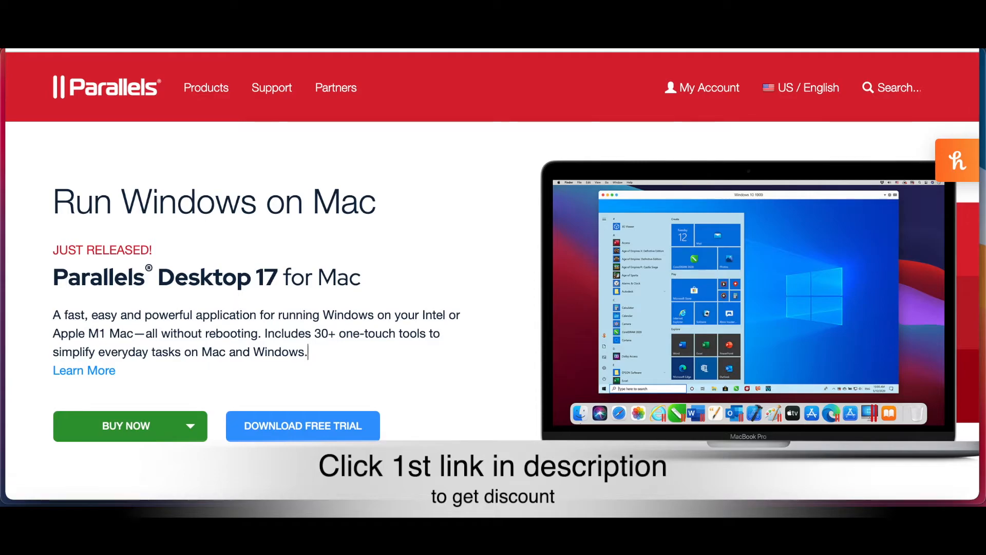